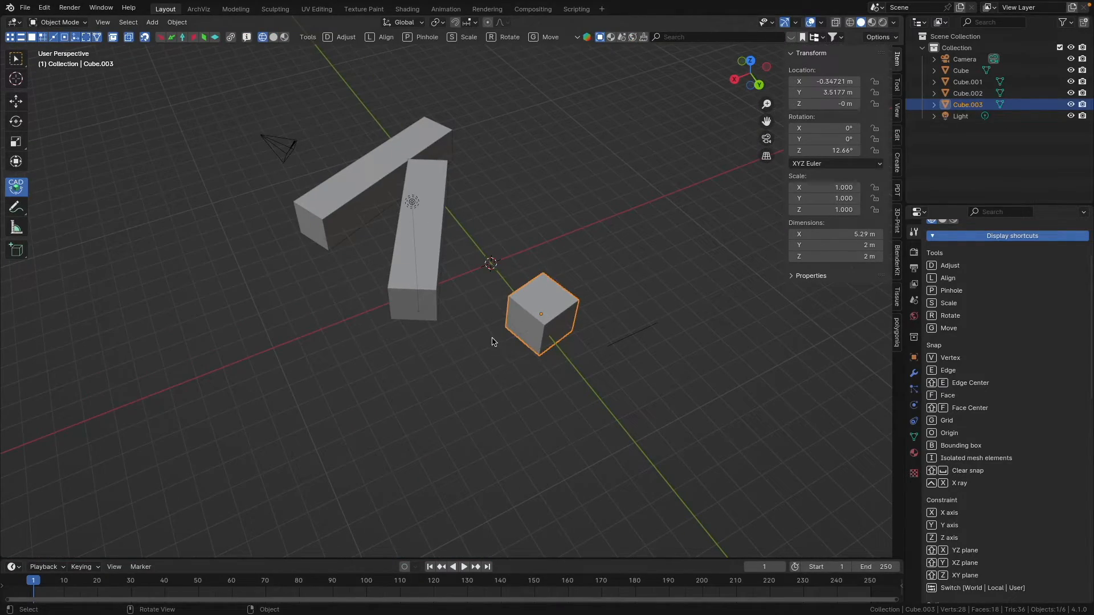
mouse_move(489, 346)
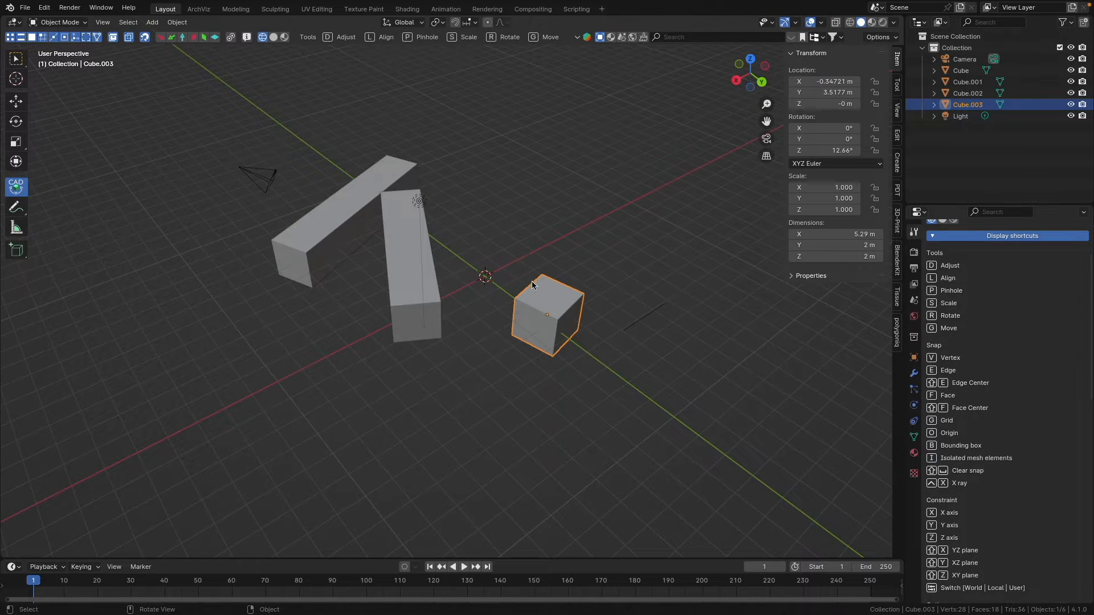
mouse_move(575, 365)
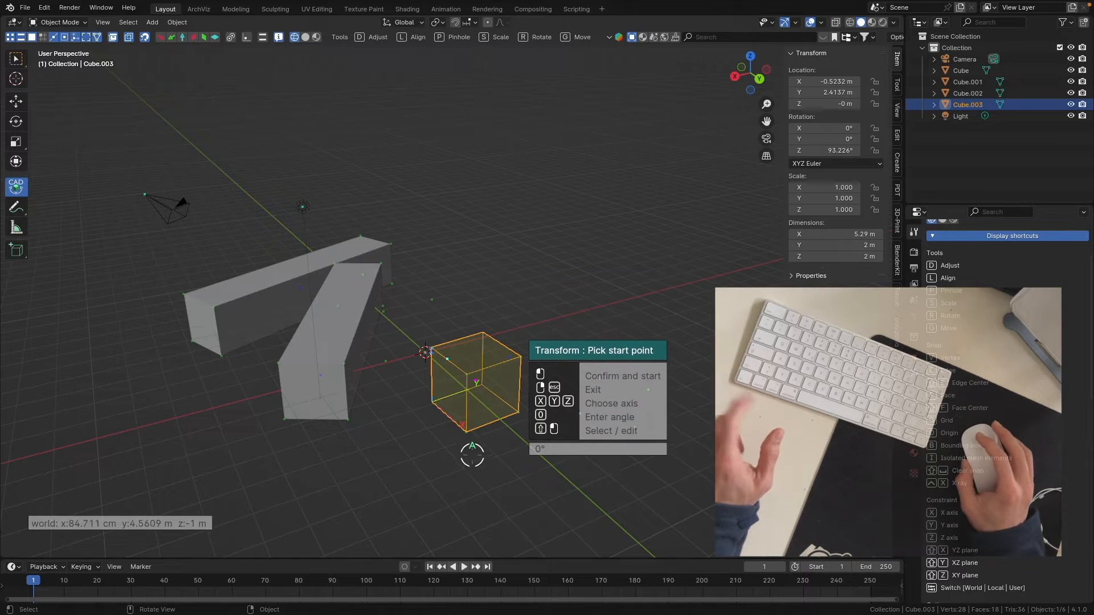
mouse_move(460, 422)
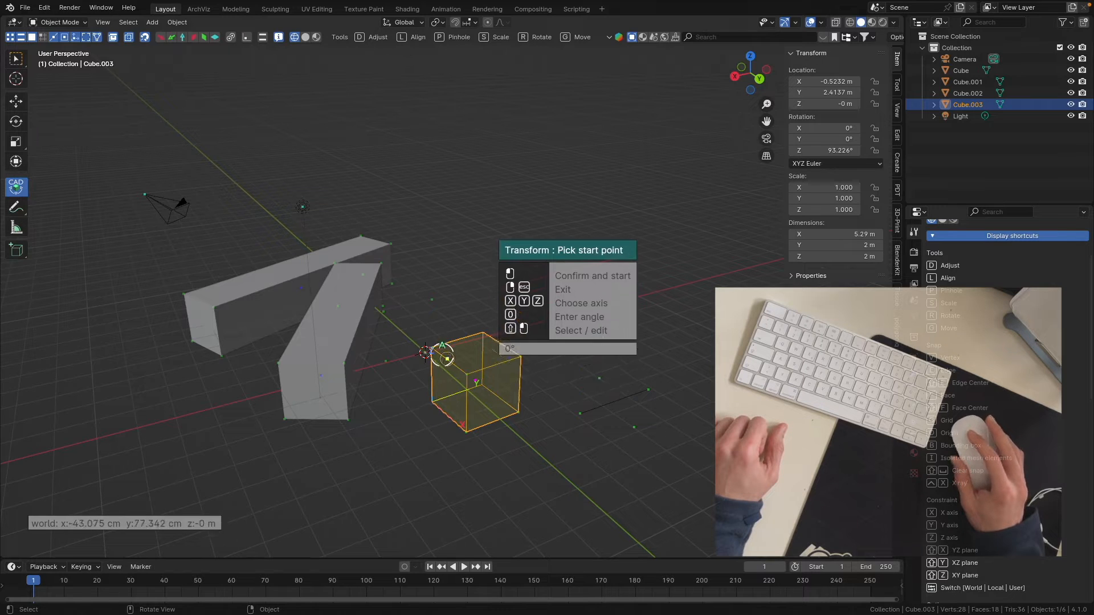
mouse_move(474, 293)
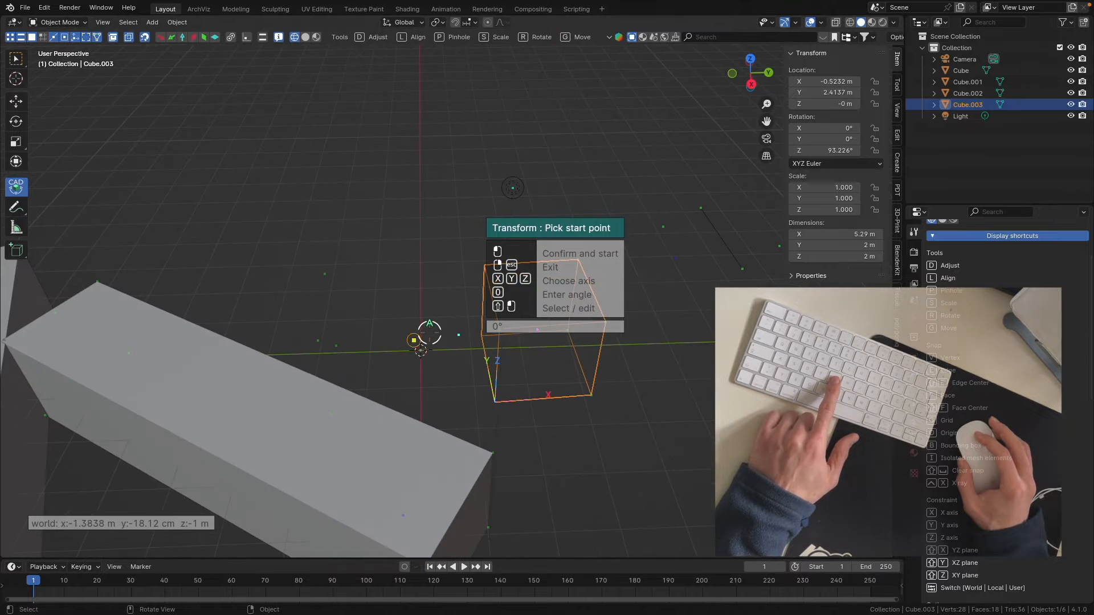
mouse_move(480, 335)
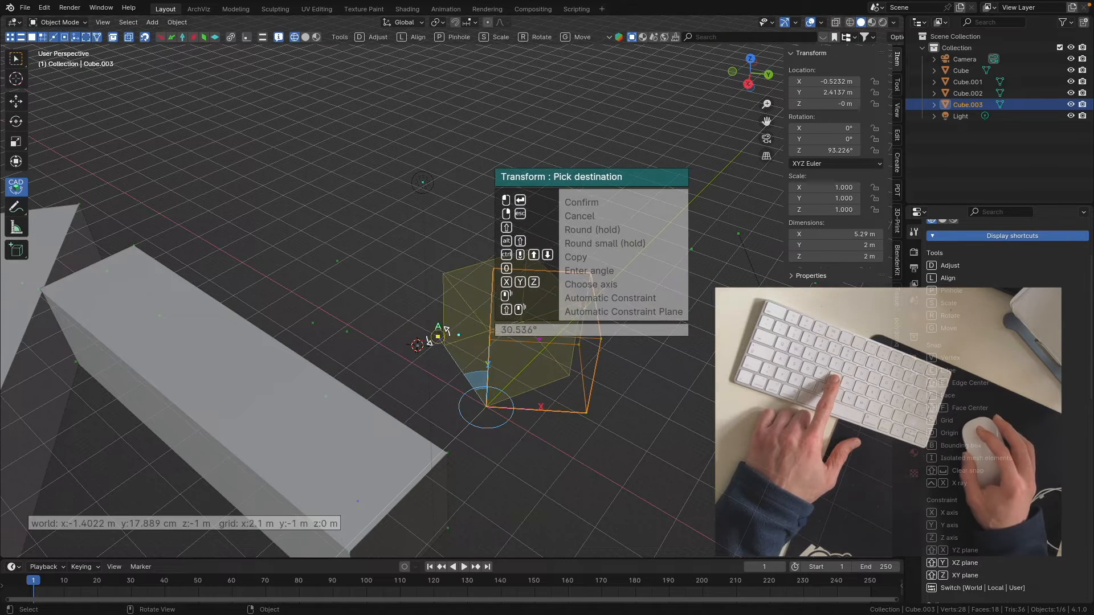
mouse_move(361, 332)
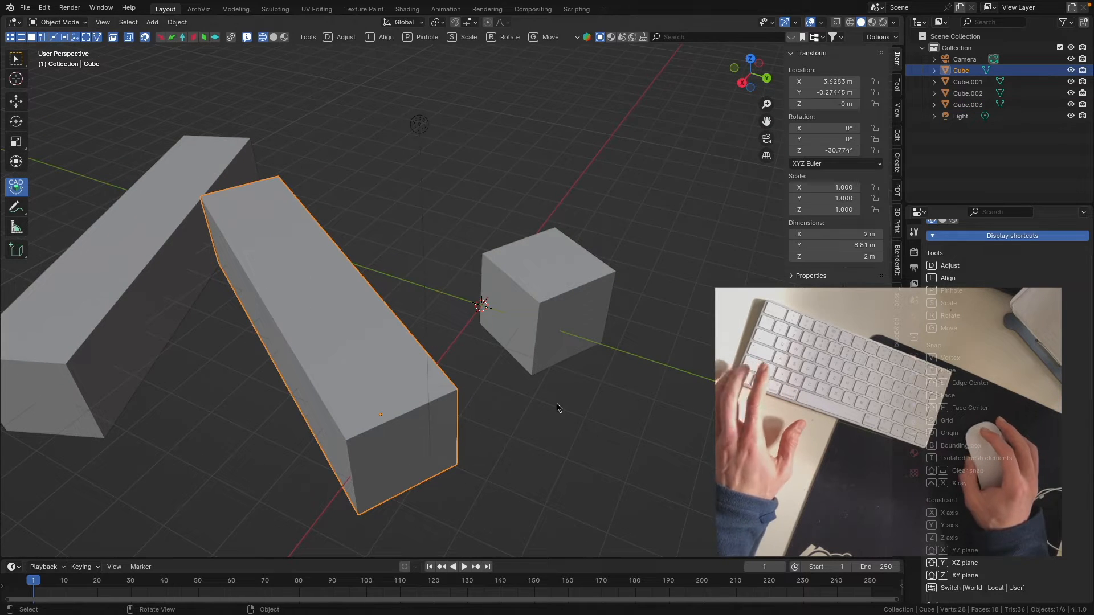
- Activate the CAD Transform Measure tool near the small cube's corner, awaiting a start point
key("a")
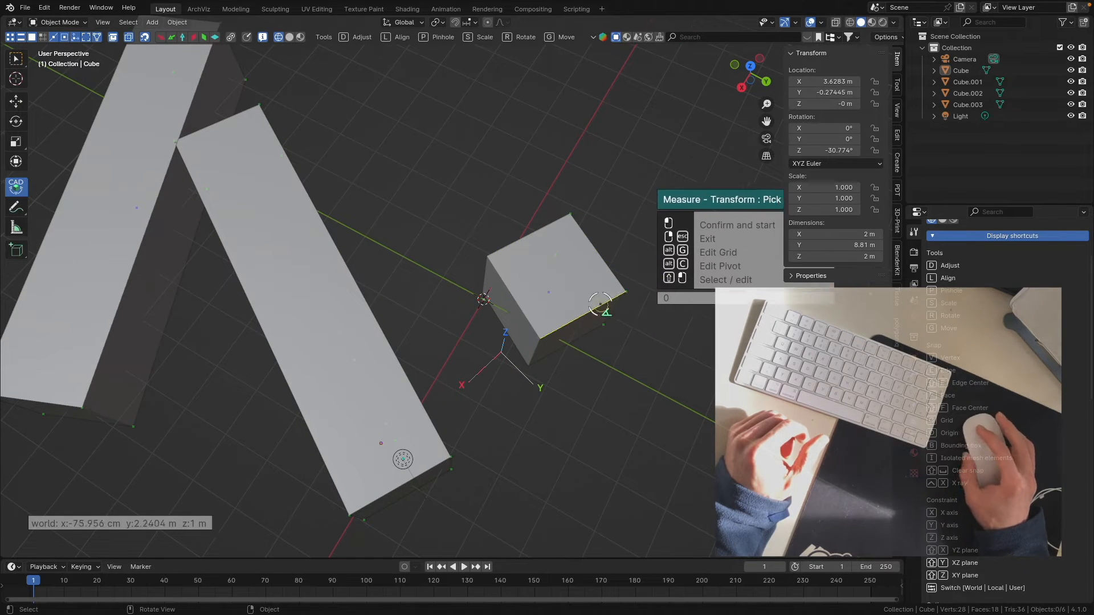
mouse_move(486, 366)
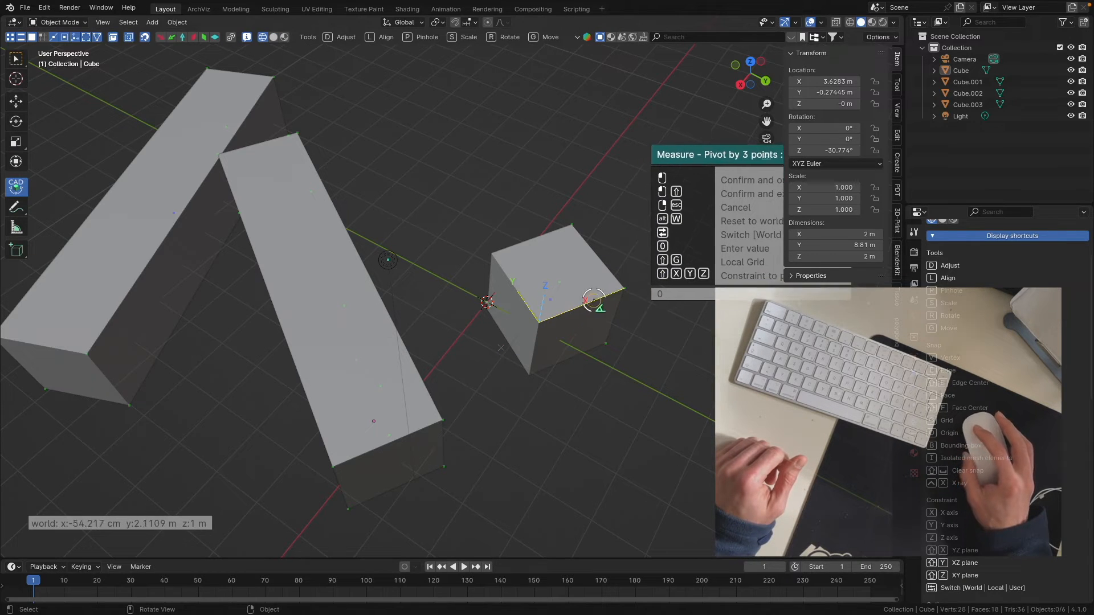
mouse_move(621, 288)
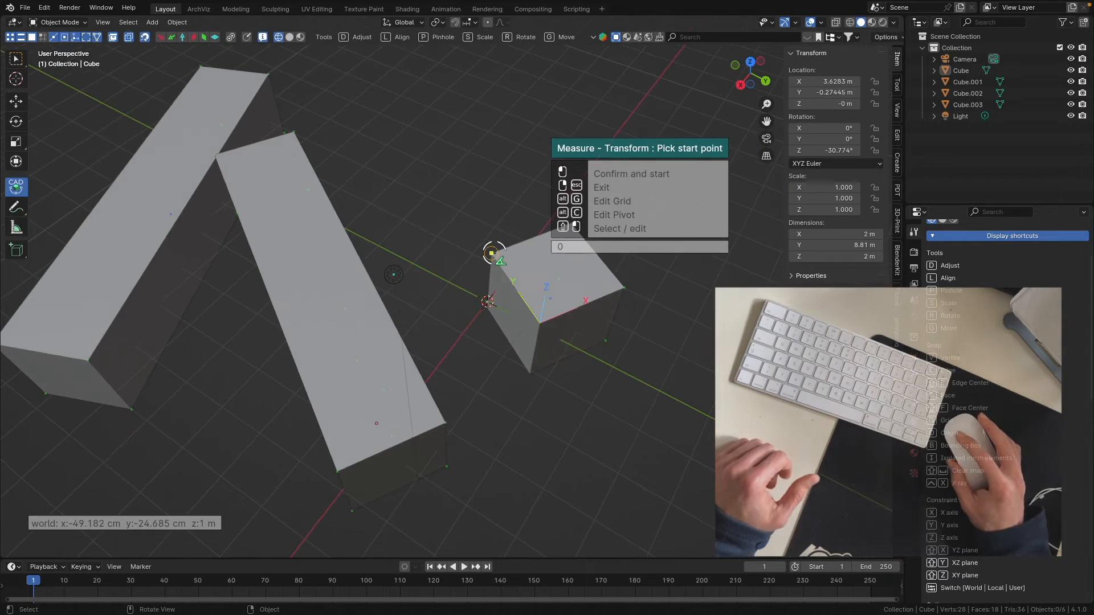
mouse_move(530, 326)
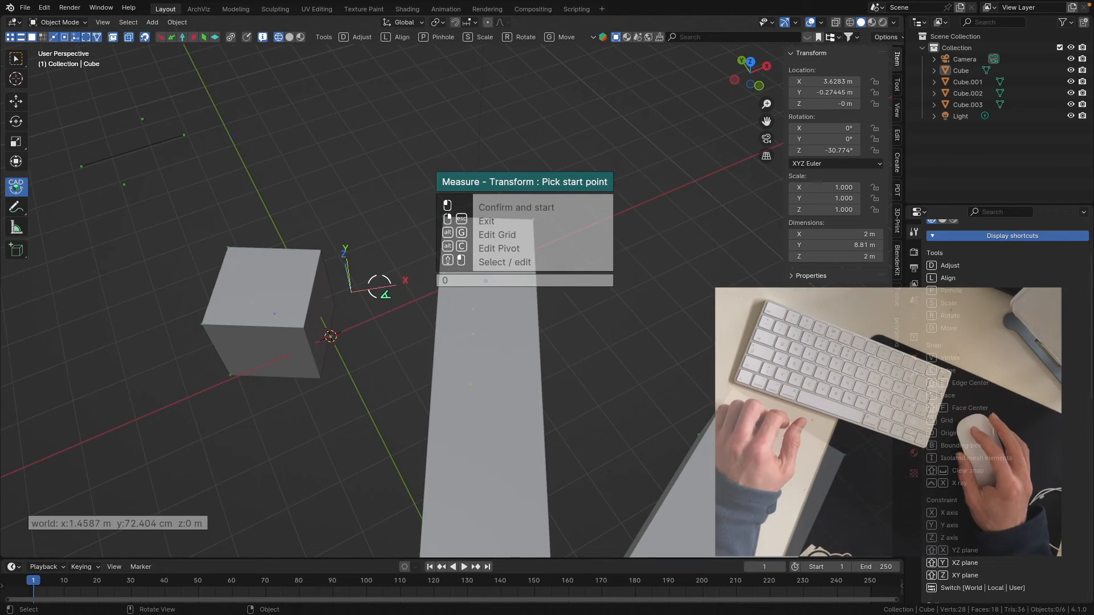
mouse_move(335, 359)
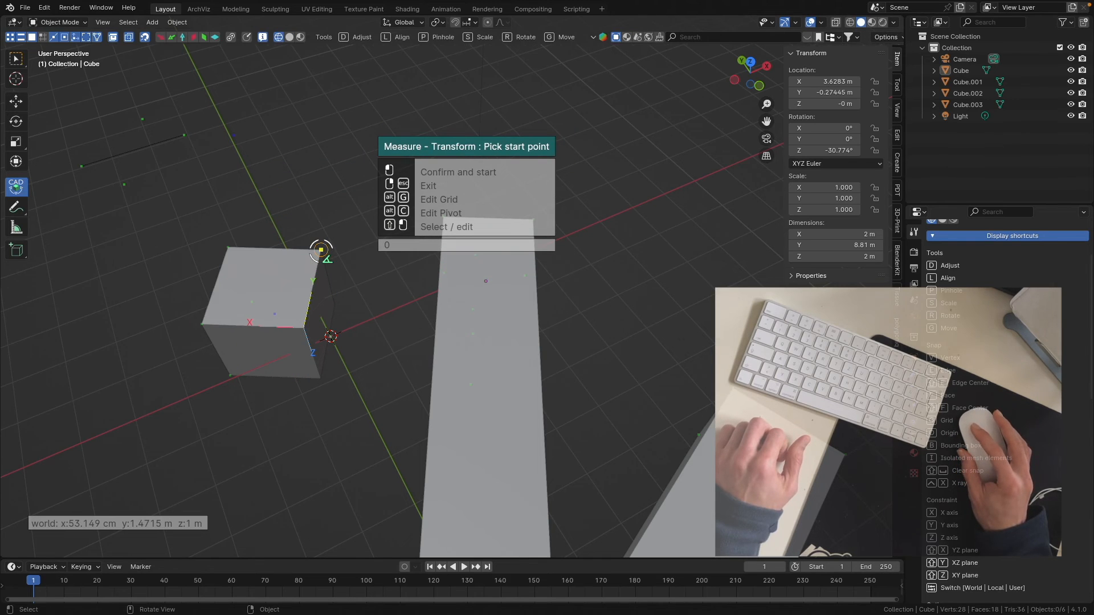
mouse_move(303, 328)
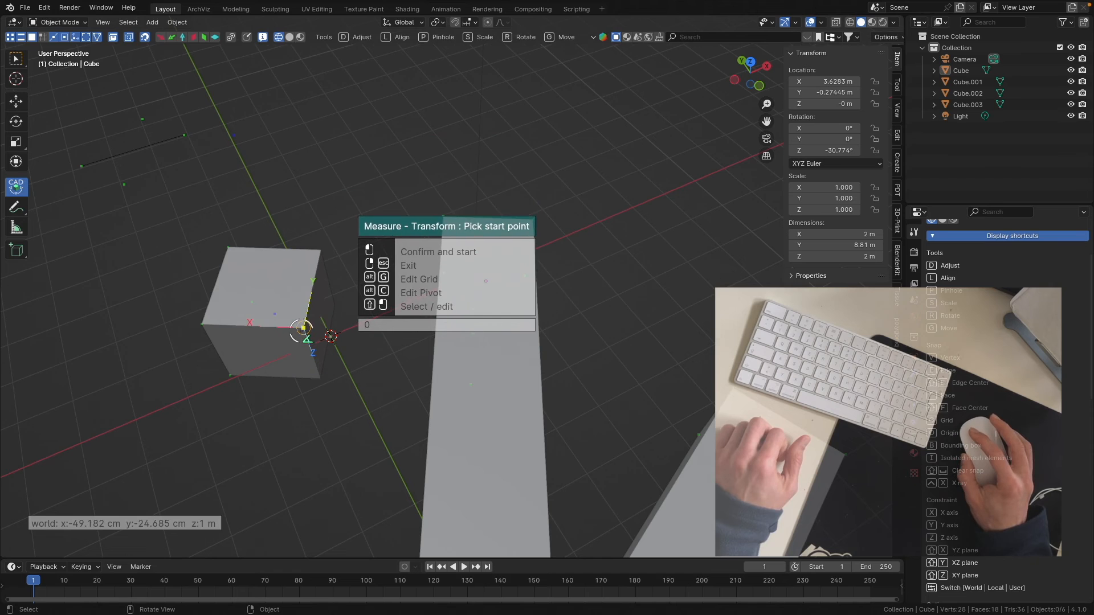